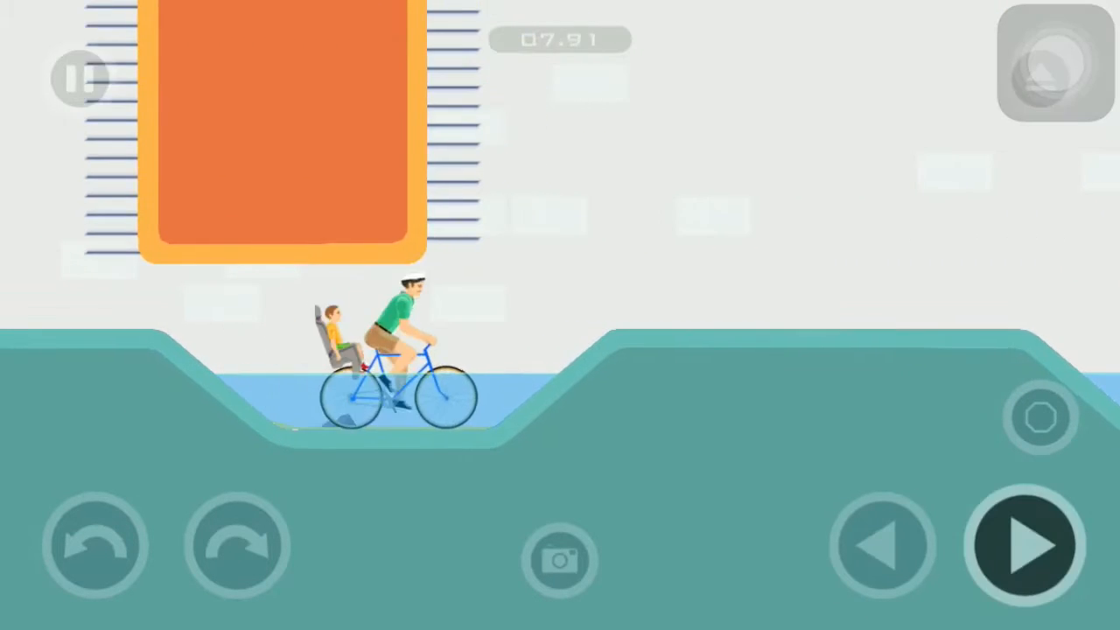
{"action": "left_click", "coordinate": [1023, 546]}
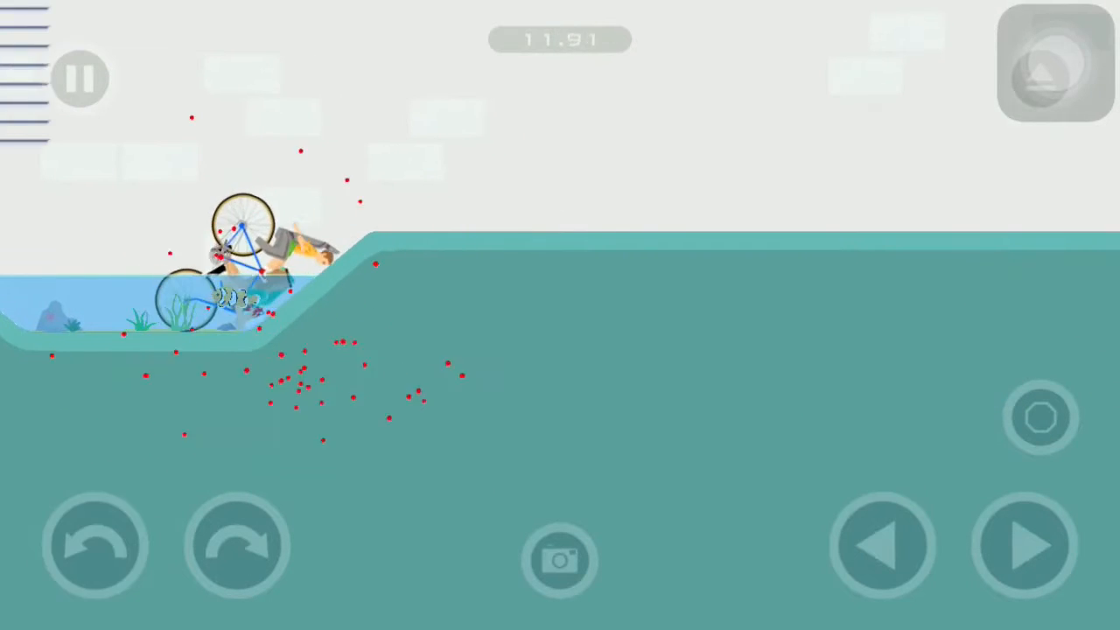
{"action": "left_click", "coordinate": [94, 542]}
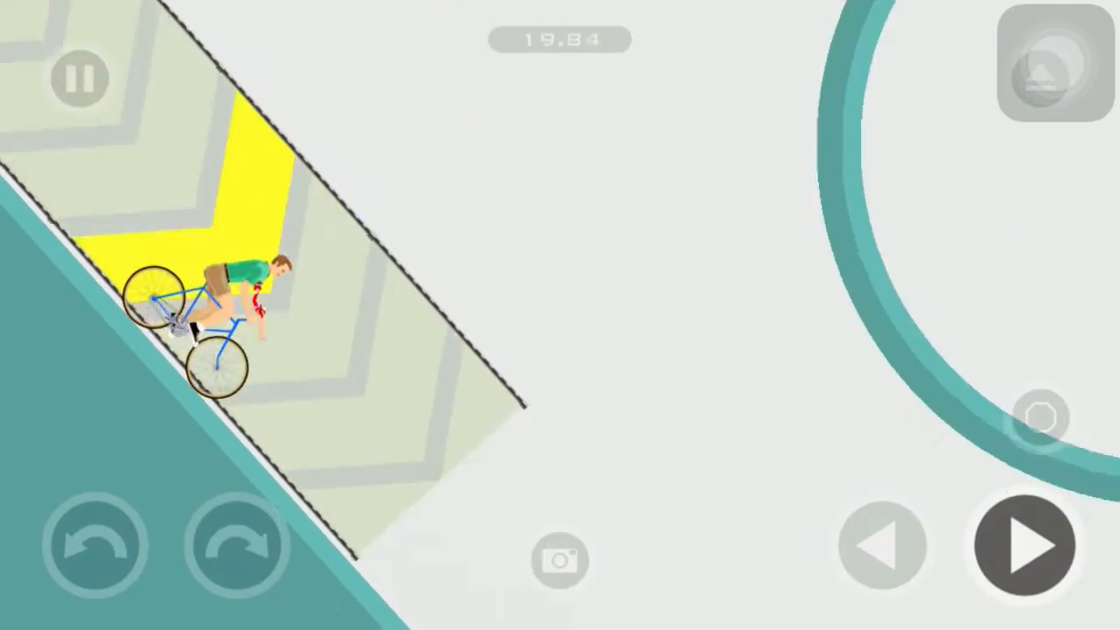
{"action": "left_click", "coordinate": [95, 544]}
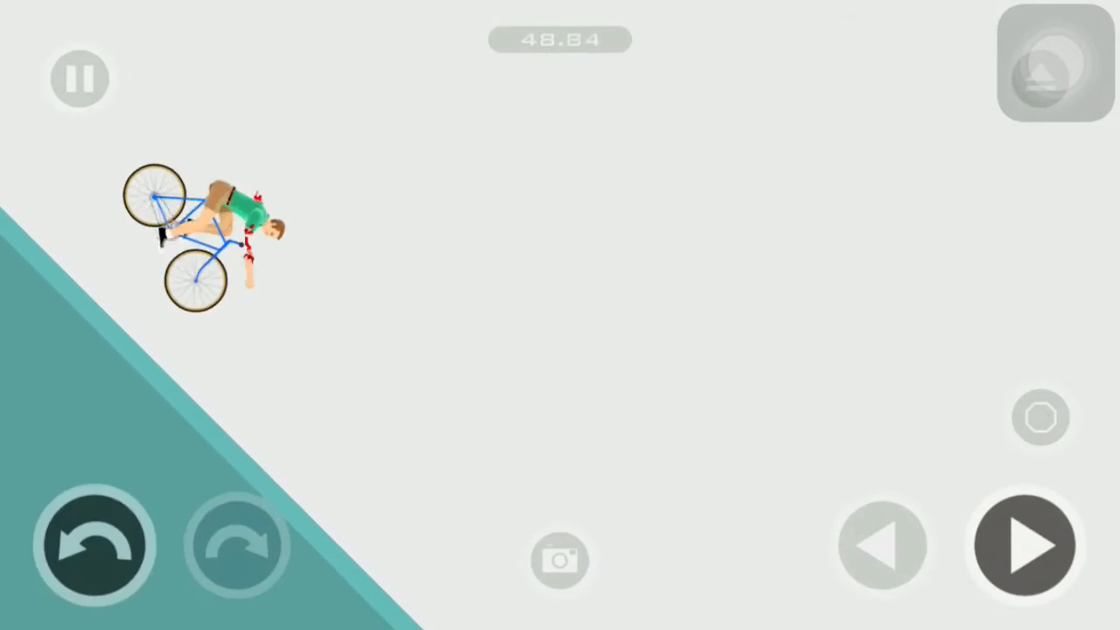
{"action": "left_click", "coordinate": [1023, 544]}
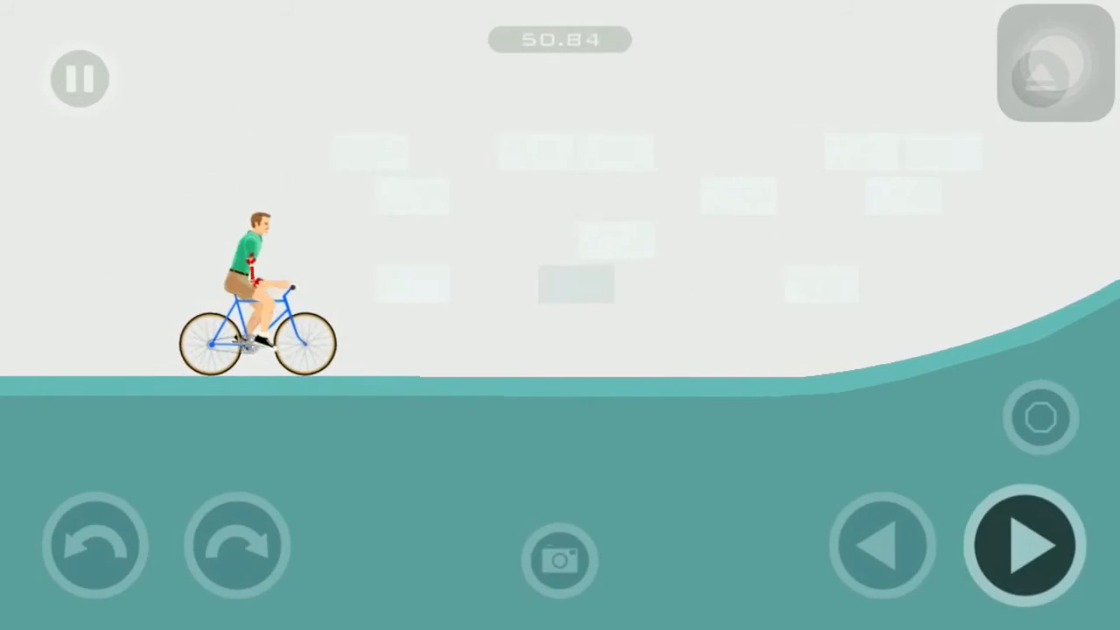